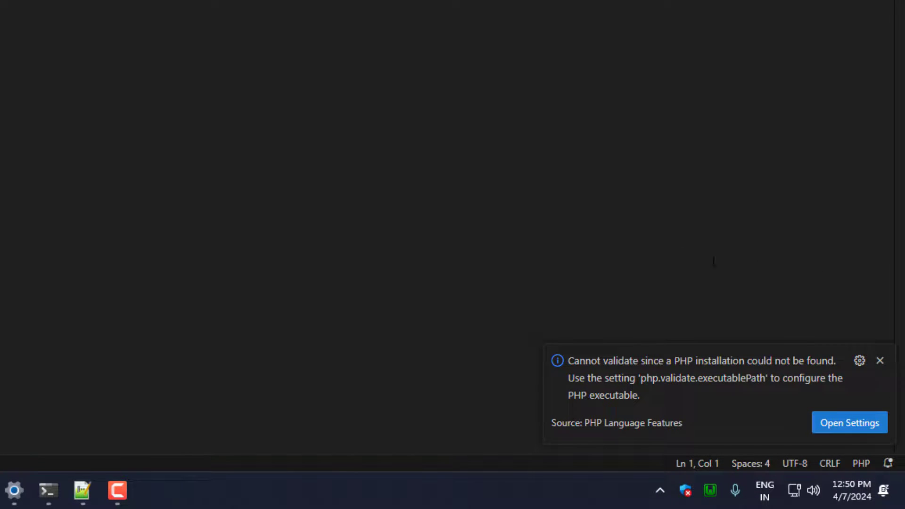
pyautogui.moveTo(641, 419)
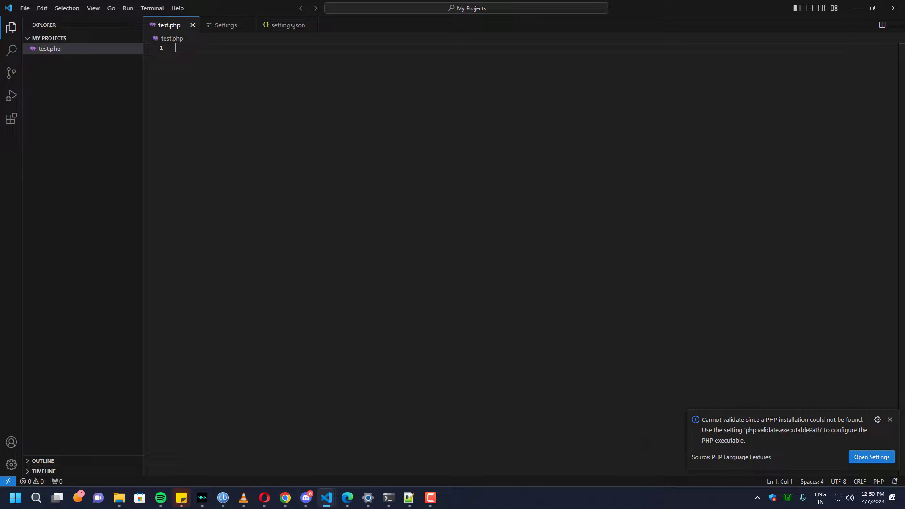
pyautogui.moveTo(811, 456)
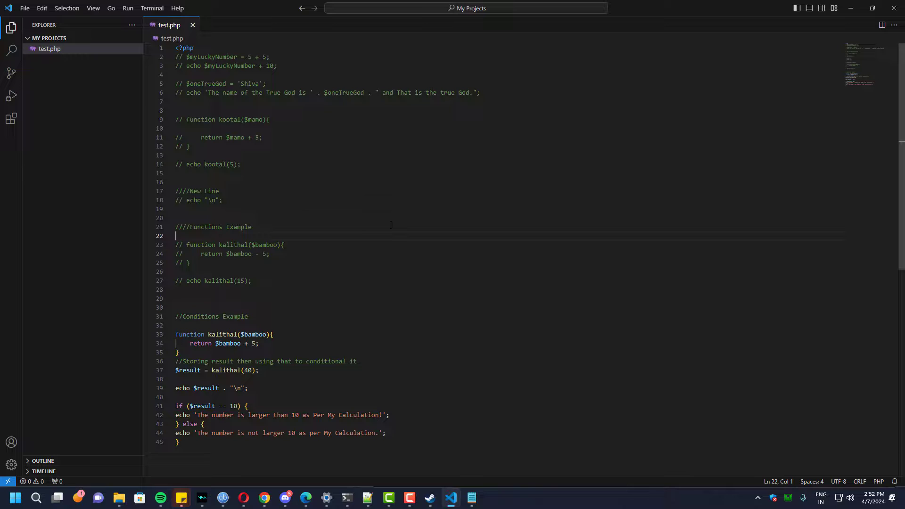
# Reach the PHP extension settings and edit Validate: Executable Path in settings.json.
pyautogui.click(25, 8)
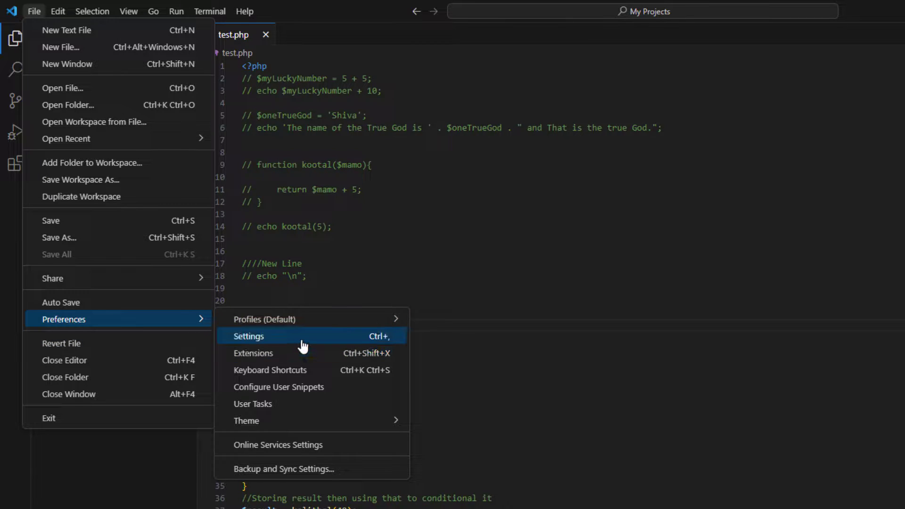
pyautogui.click(248, 336)
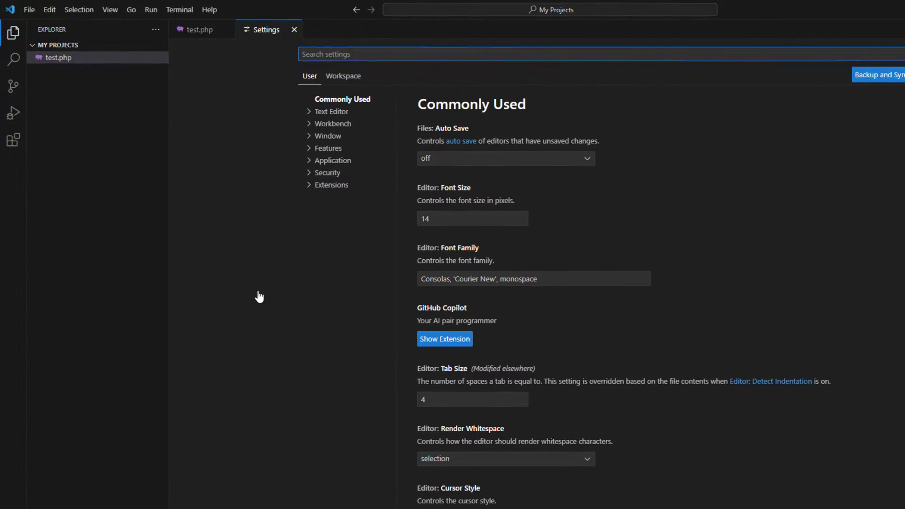
pyautogui.moveTo(335, 192)
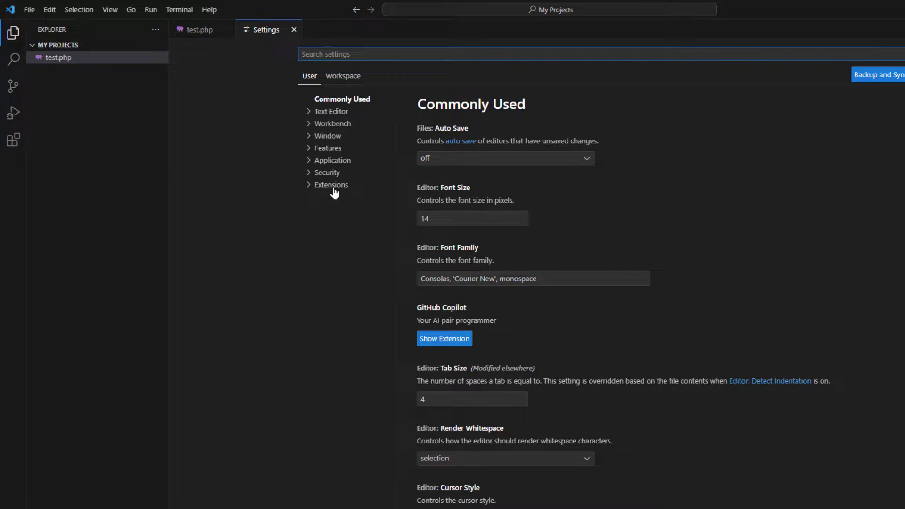
pyautogui.click(330, 184)
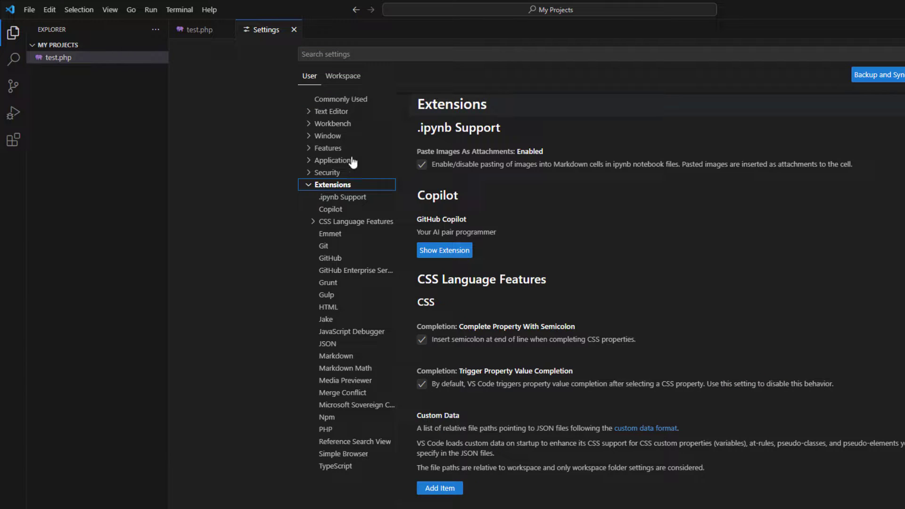
pyautogui.moveTo(332, 391)
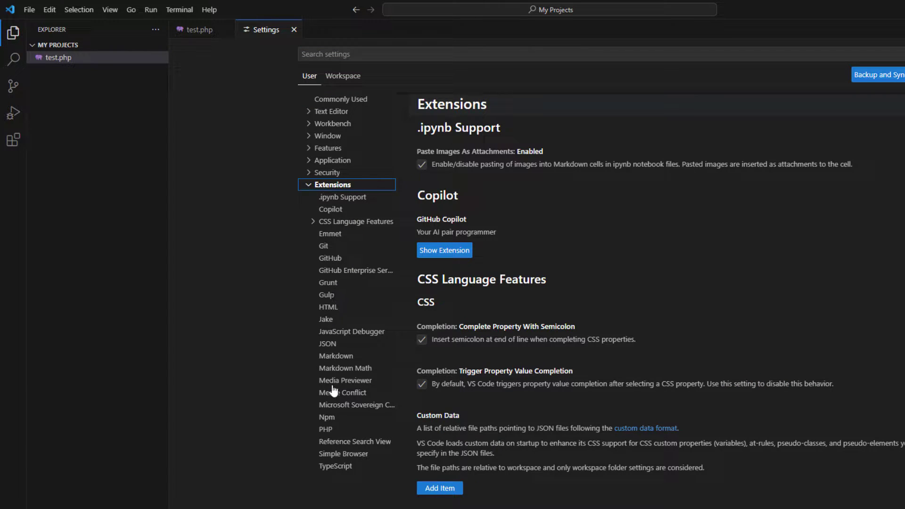
pyautogui.click(325, 428)
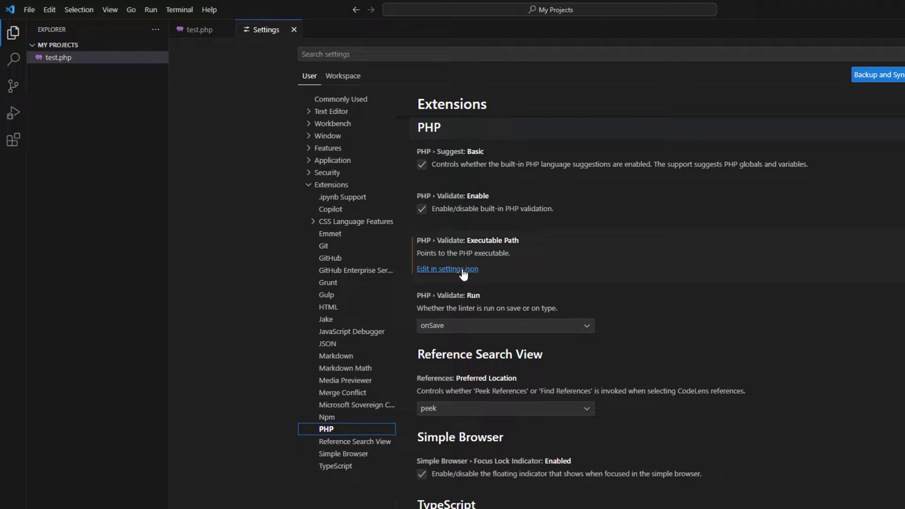
pyautogui.click(446, 268)
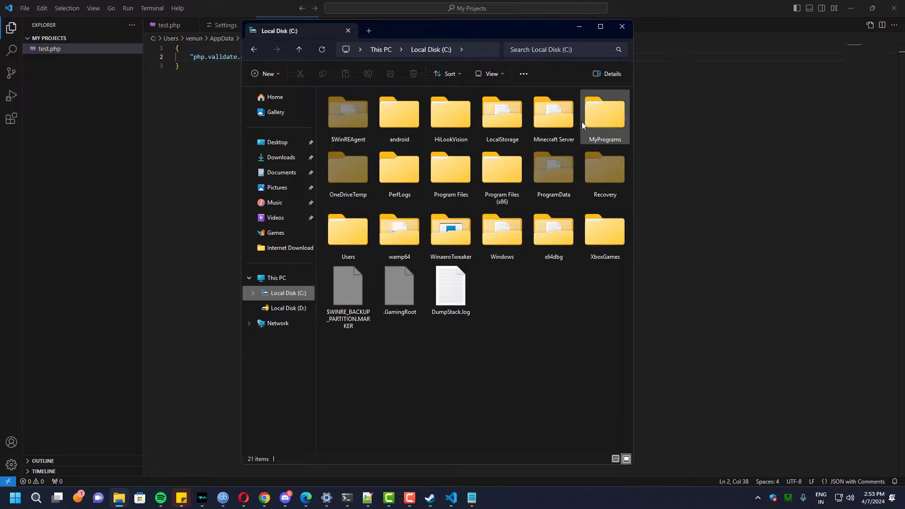
# Locate php.exe in C:\MyPrograms\php-8.3.4, view its properties and copy the folder location.
pyautogui.doubleClick(604, 112)
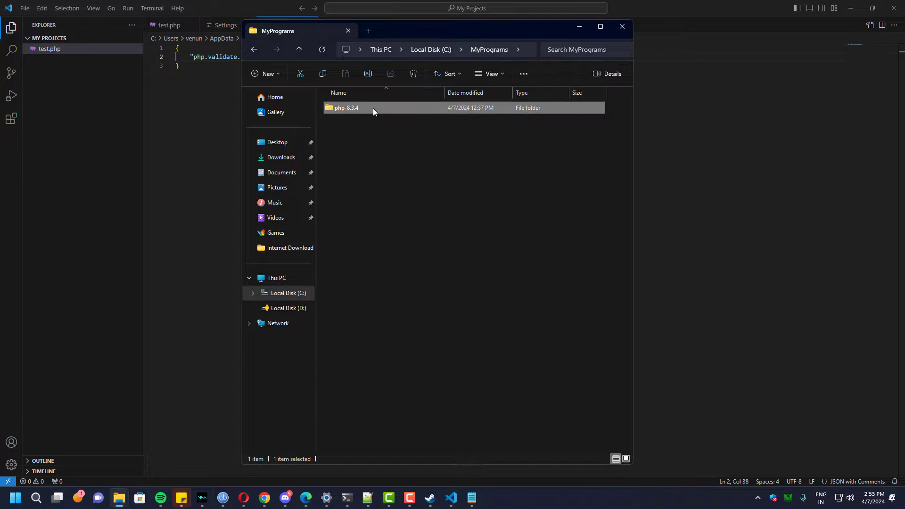
pyautogui.doubleClick(345, 108)
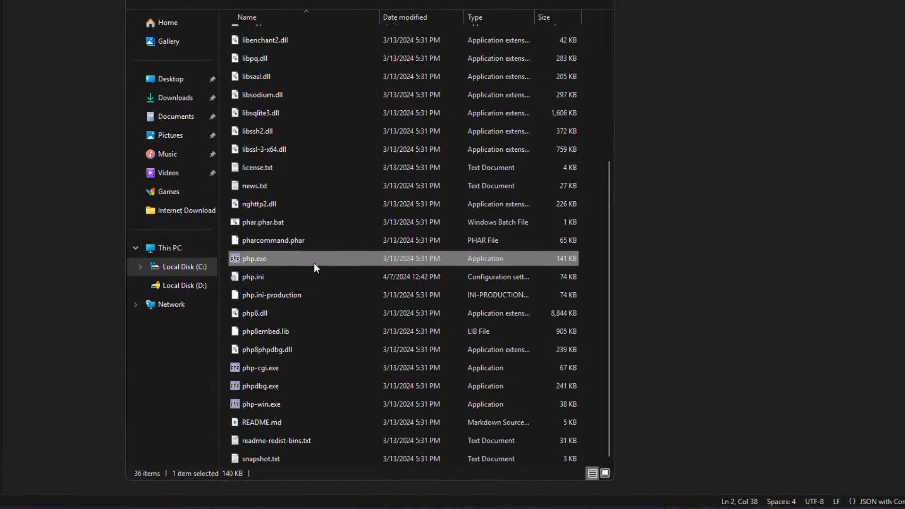
pyautogui.rightClick(253, 258)
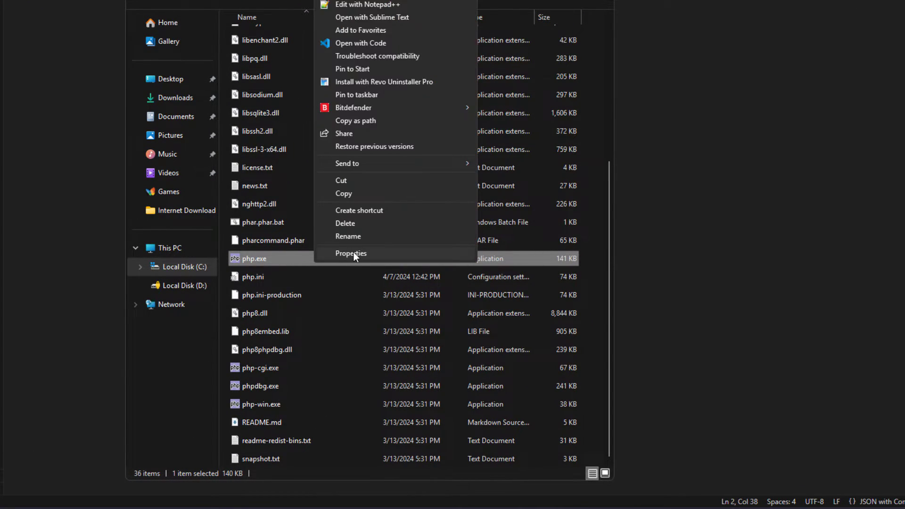
pyautogui.click(350, 253)
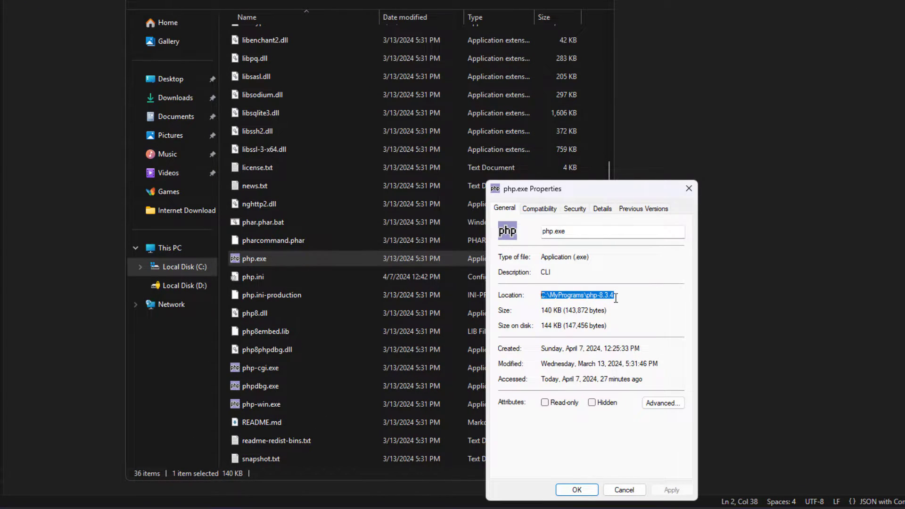
pyautogui.rightClick(576, 295)
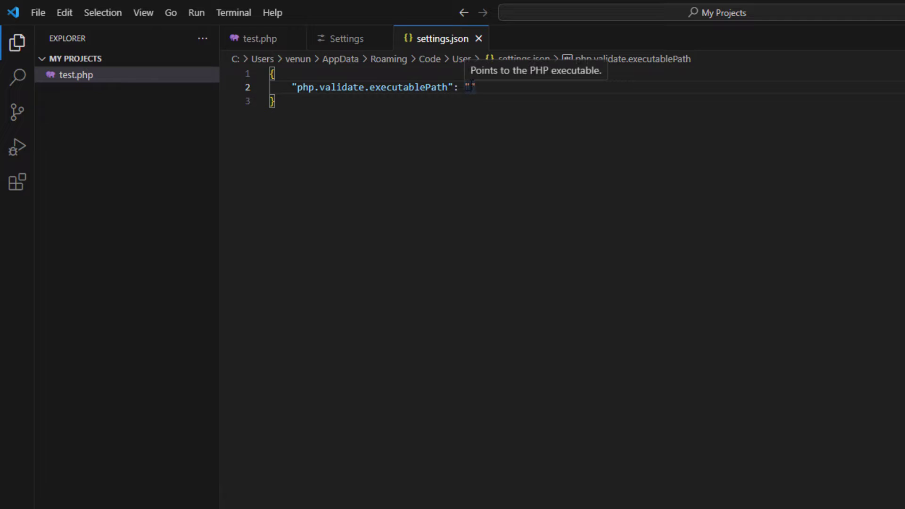
pyautogui.moveTo(544, 143)
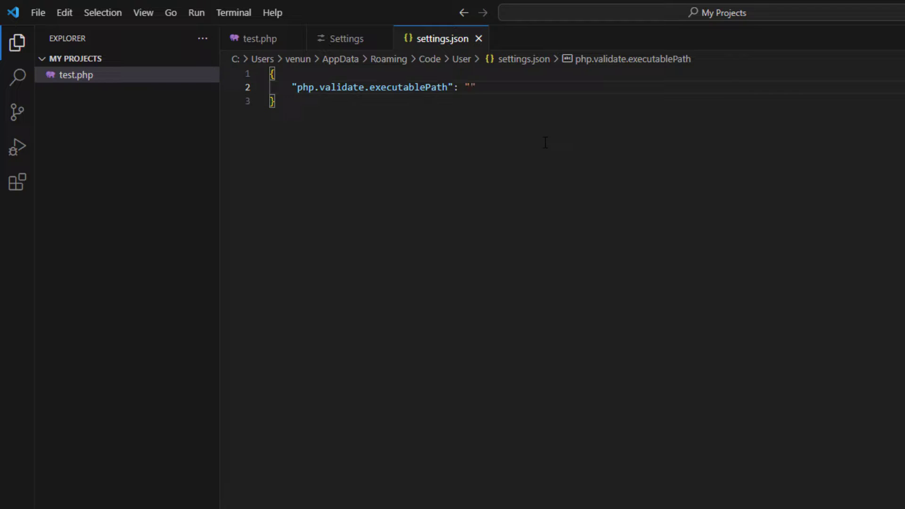
# Enter the value C:\\MyPrograms\\php-8.3.4\\php.exe with doubled backslashes.
pyautogui.write('C:\\MyPrograms\\php-8.3.4')
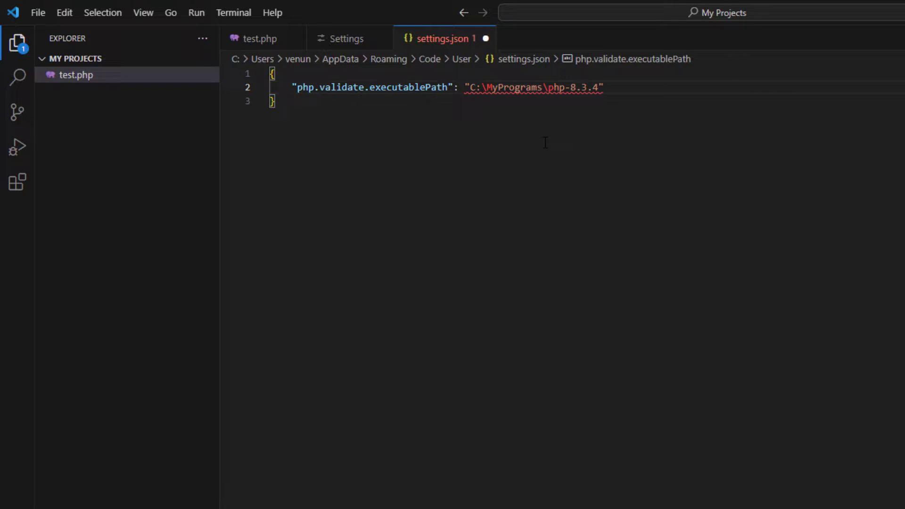
pyautogui.doubleClick(513, 87)
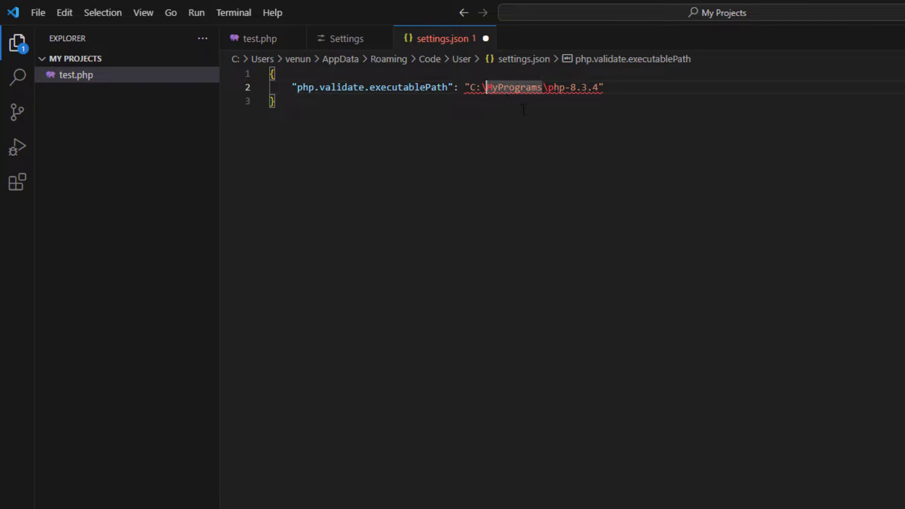
pyautogui.write('\\')
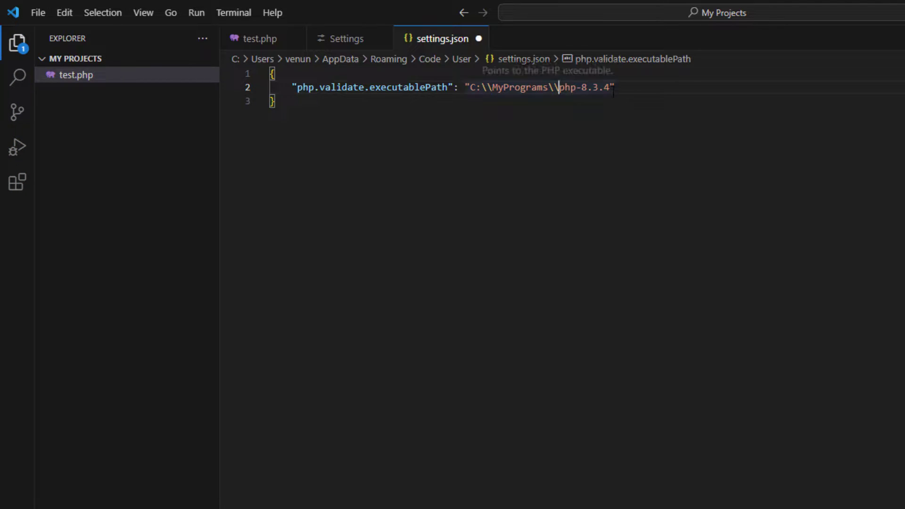
pyautogui.write('\\\\')
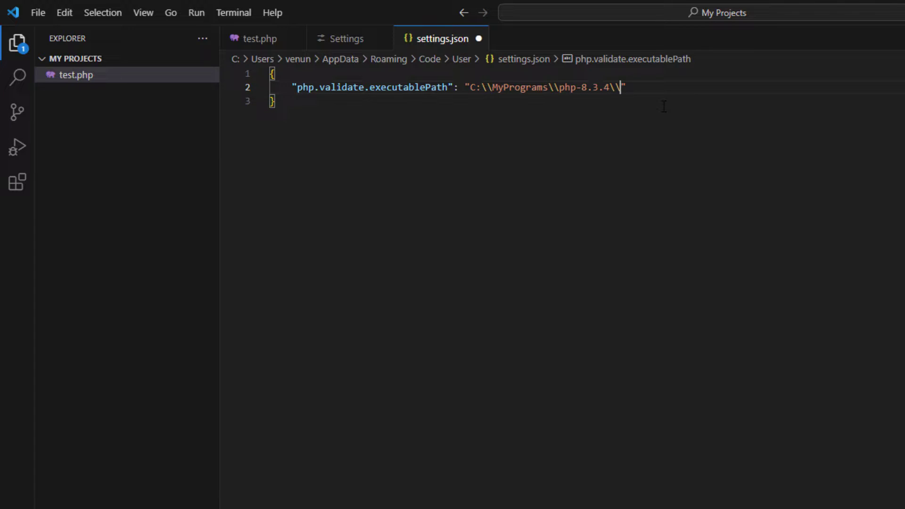
pyautogui.write('p')
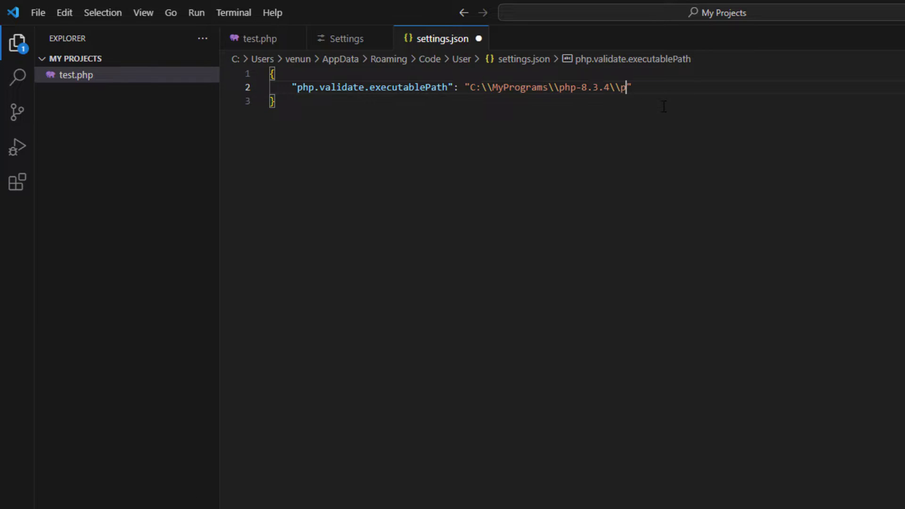
pyautogui.write('hp.ex')
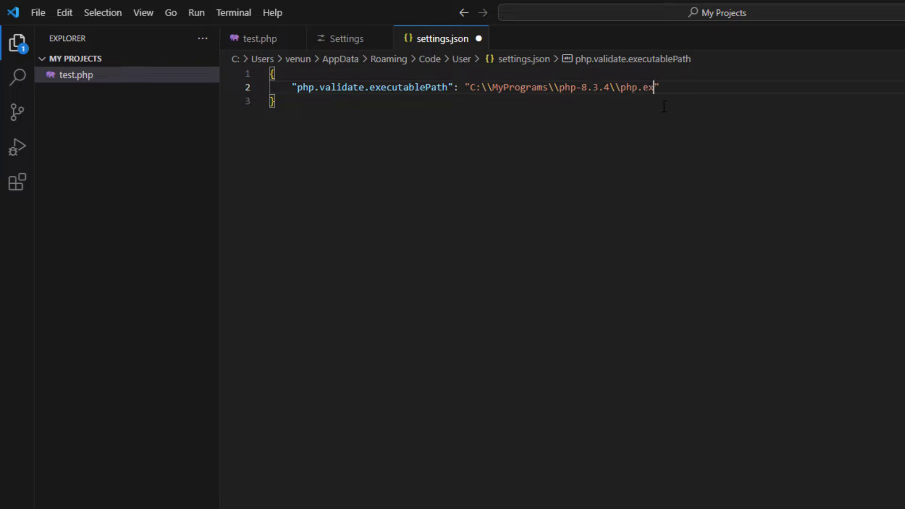
pyautogui.write('e')
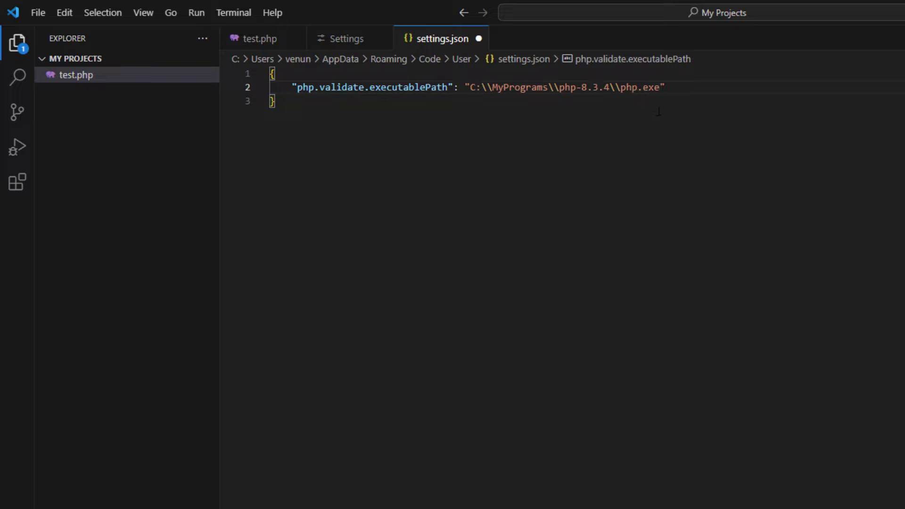
# Save the updated settings.json file.
pyautogui.click(37, 12)
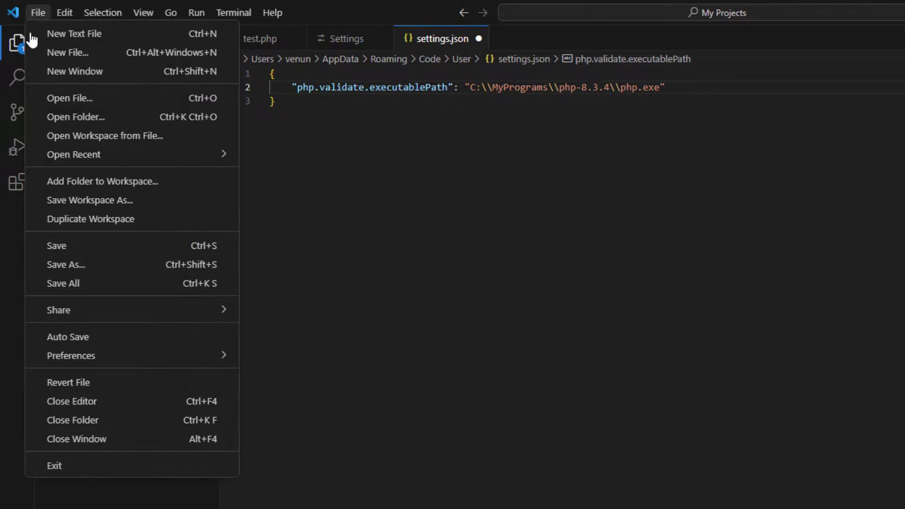
pyautogui.click(172, 154)
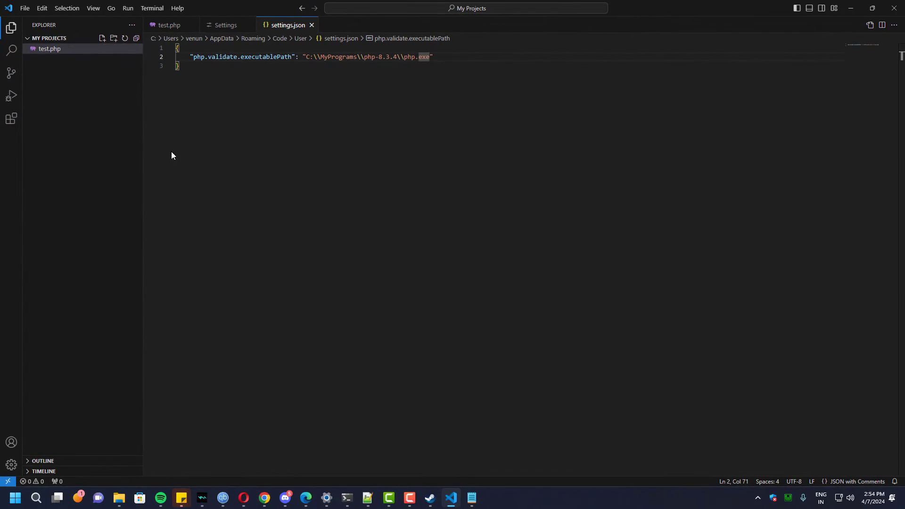
pyautogui.moveTo(446, 72)
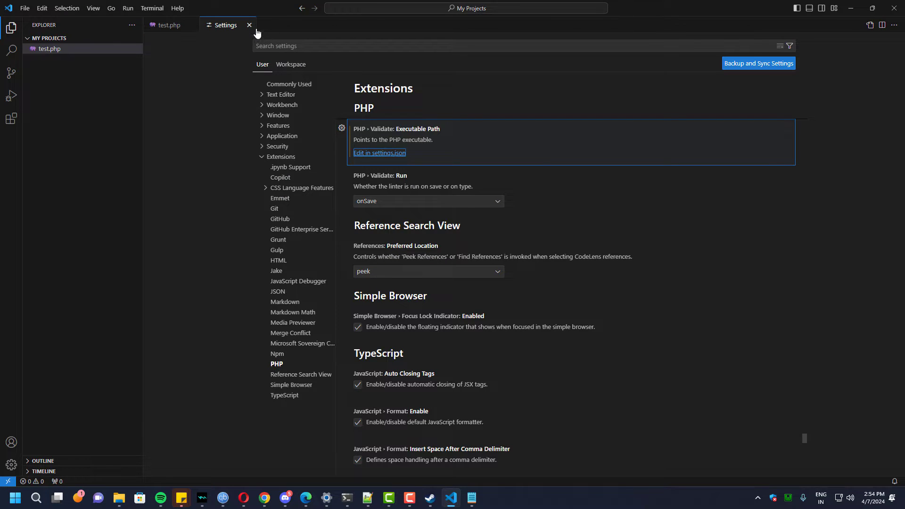
pyautogui.moveTo(249, 24)
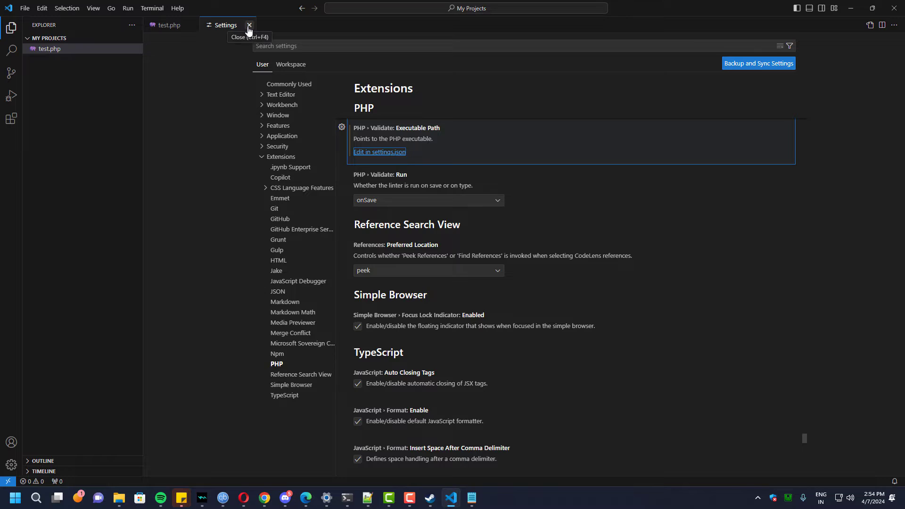
# Close the settings editor, leaving only test.php open.
pyautogui.click(249, 25)
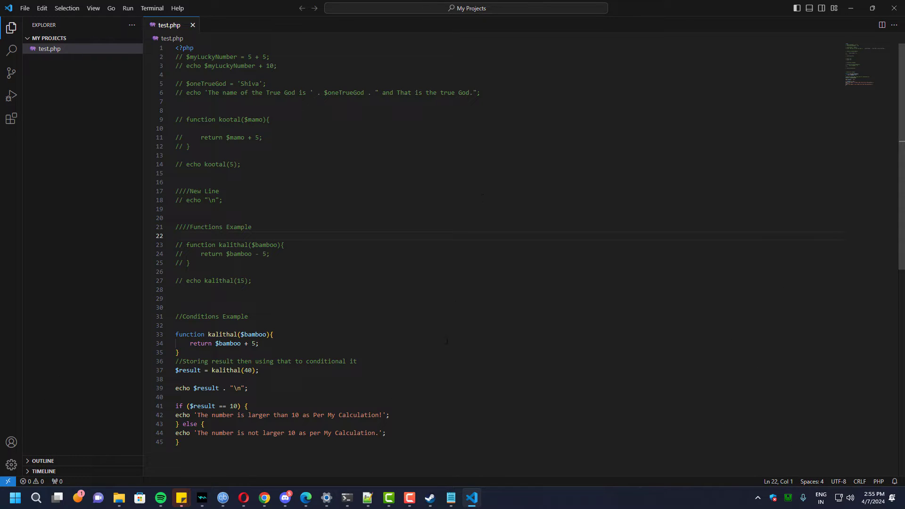
# Start a new terminal in My Projects and begin entering 'php test.php'.
pyautogui.click(151, 9)
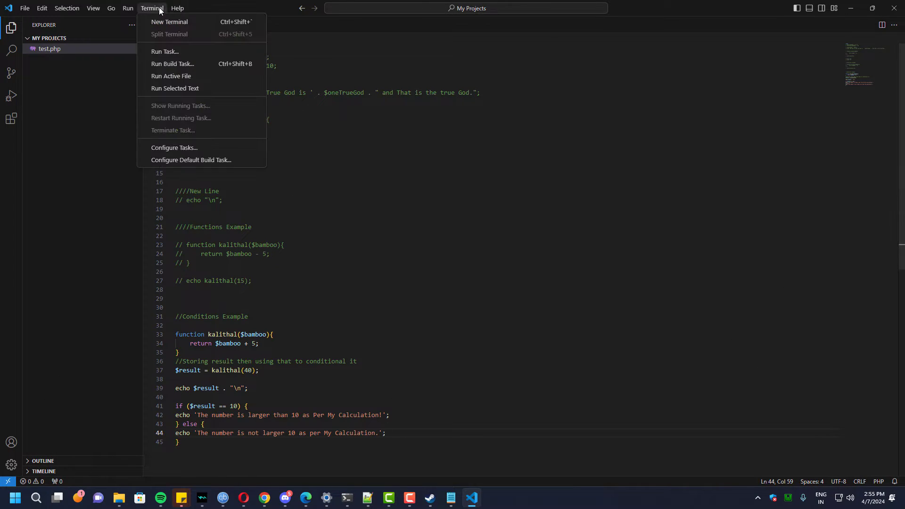
pyautogui.click(168, 22)
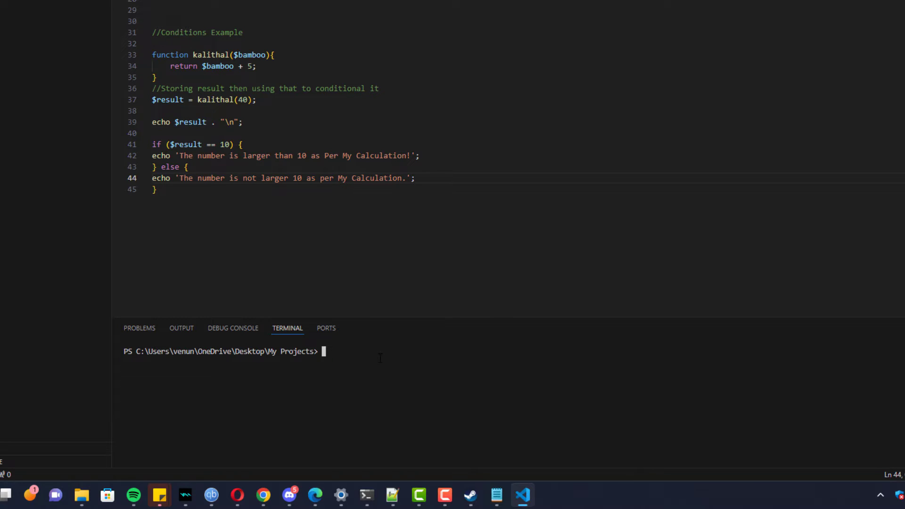
pyautogui.write('php test.')
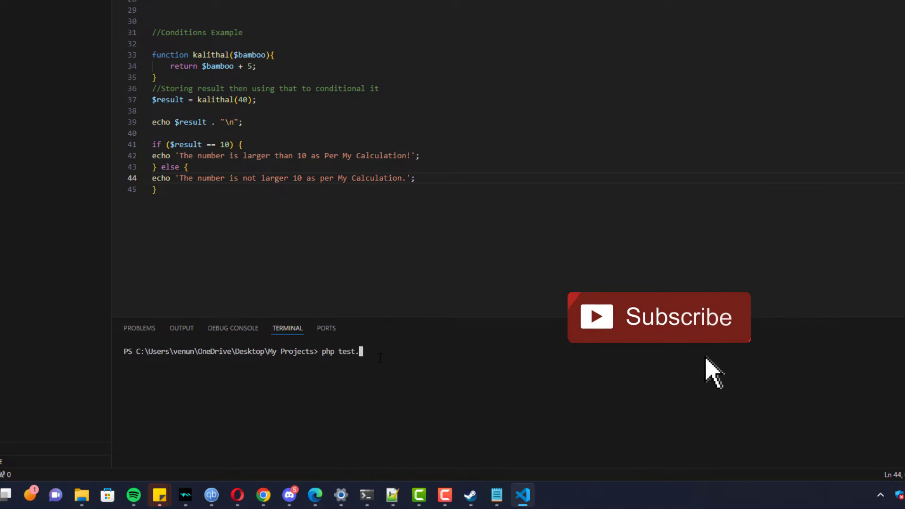